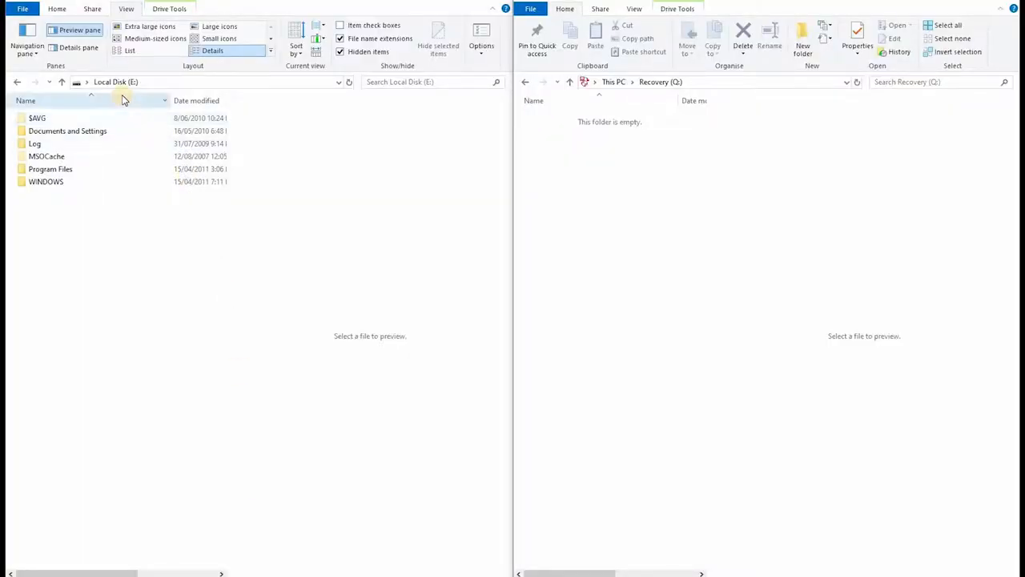
mouse_move(692, 245)
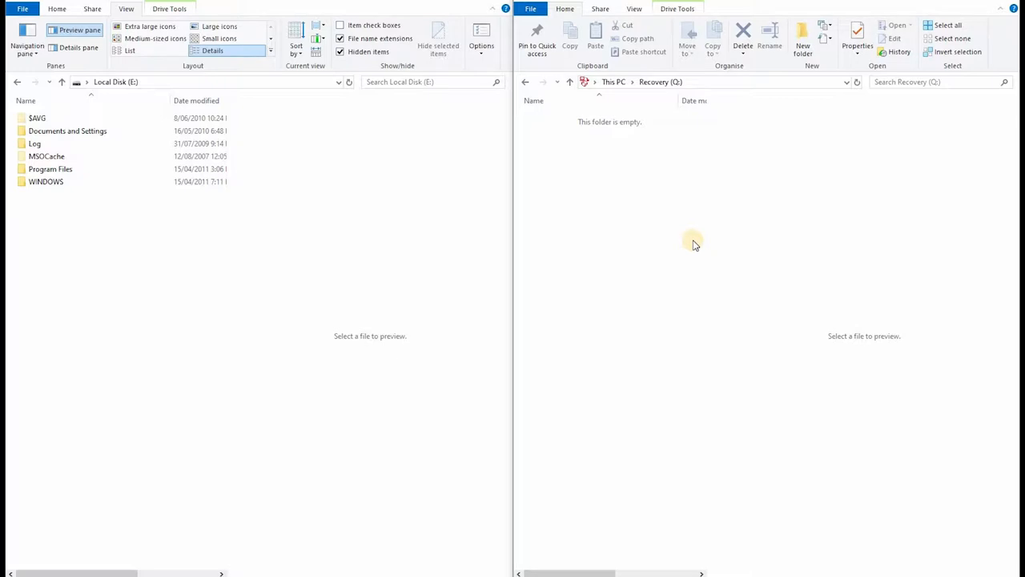
mouse_move(225, 221)
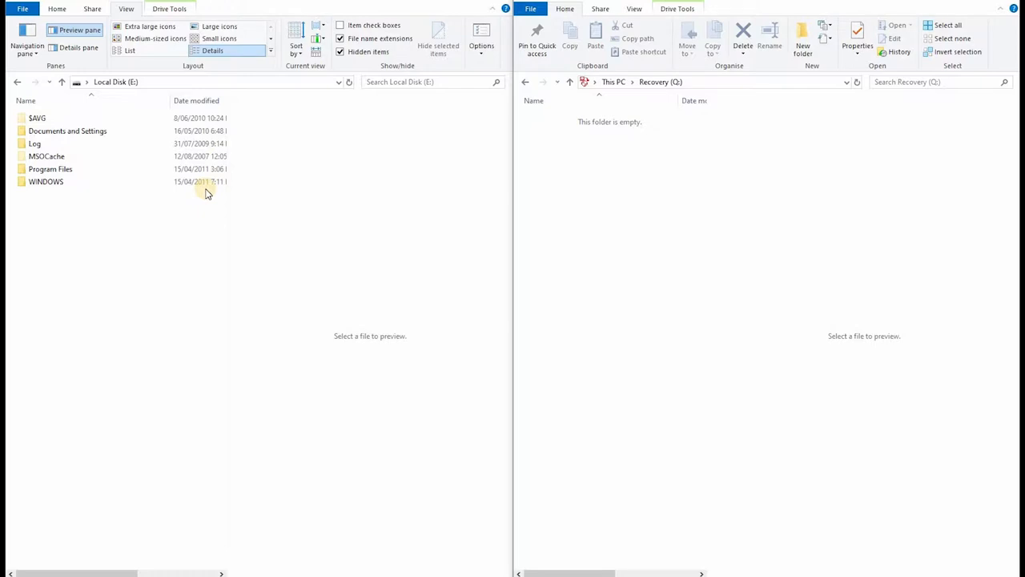
mouse_move(165, 273)
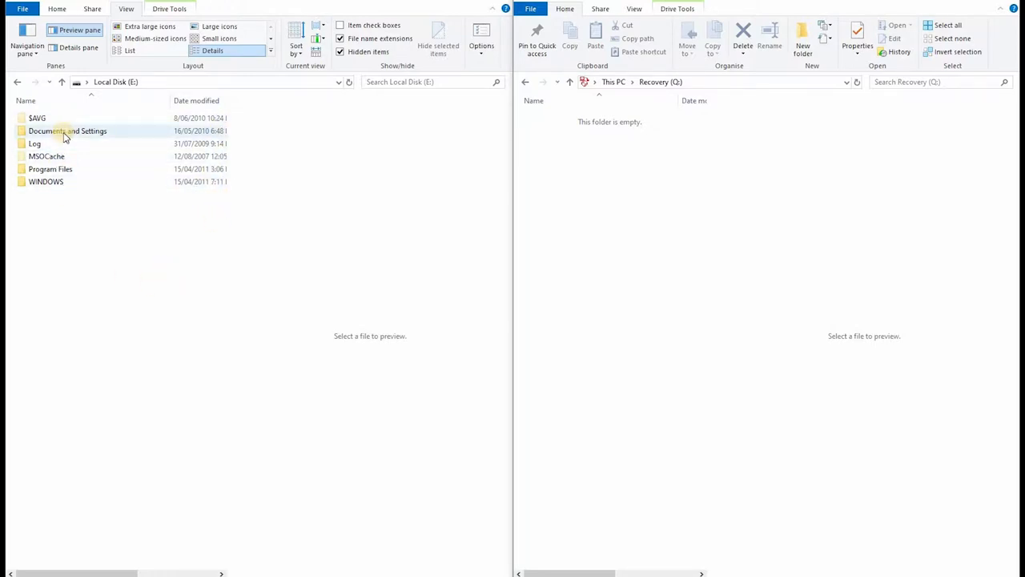
- Enter Documents and Settings on E: and select the User profile folder
double_click(67, 131)
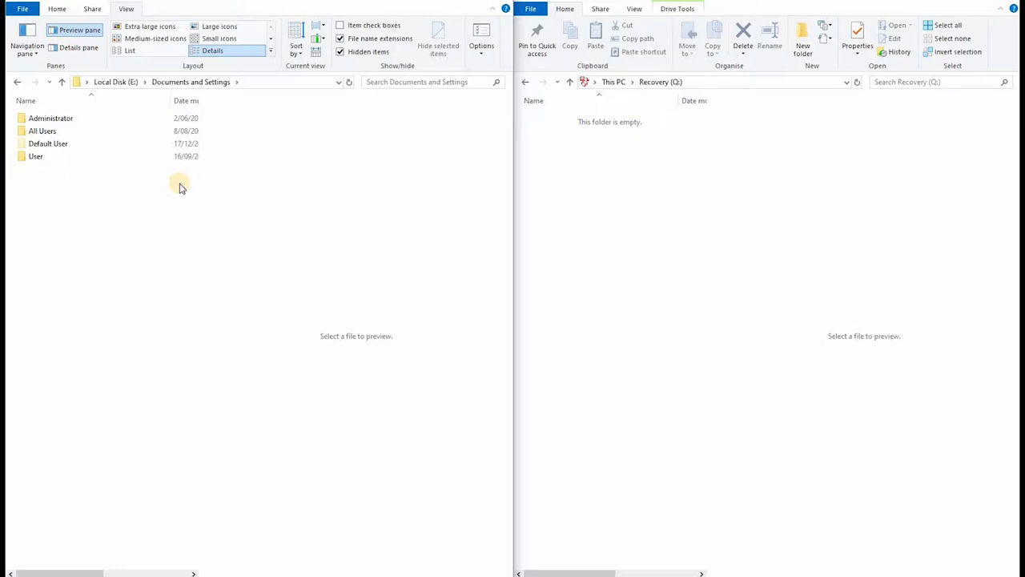
left_click(48, 144)
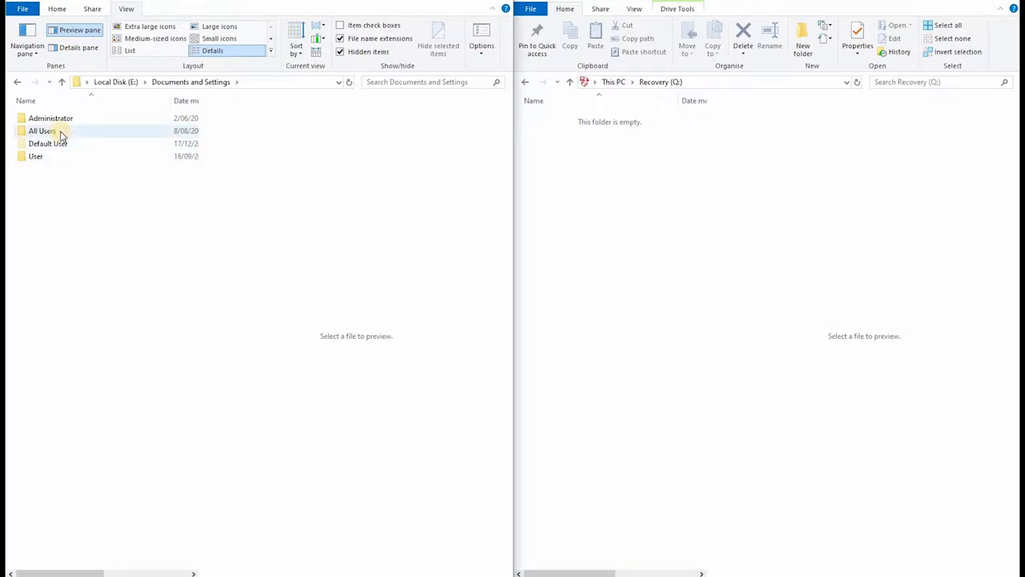
mouse_move(51, 118)
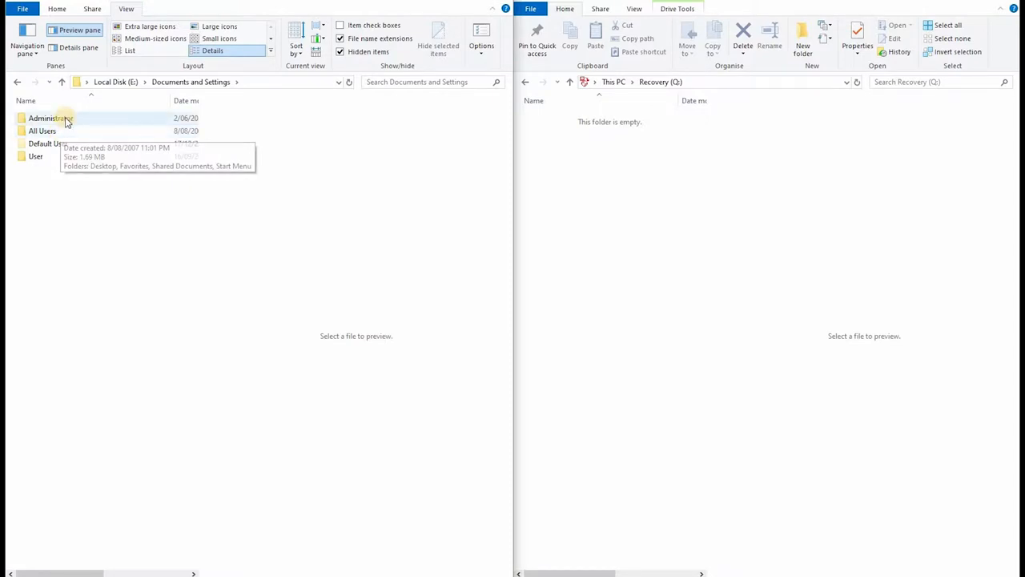
mouse_move(45, 143)
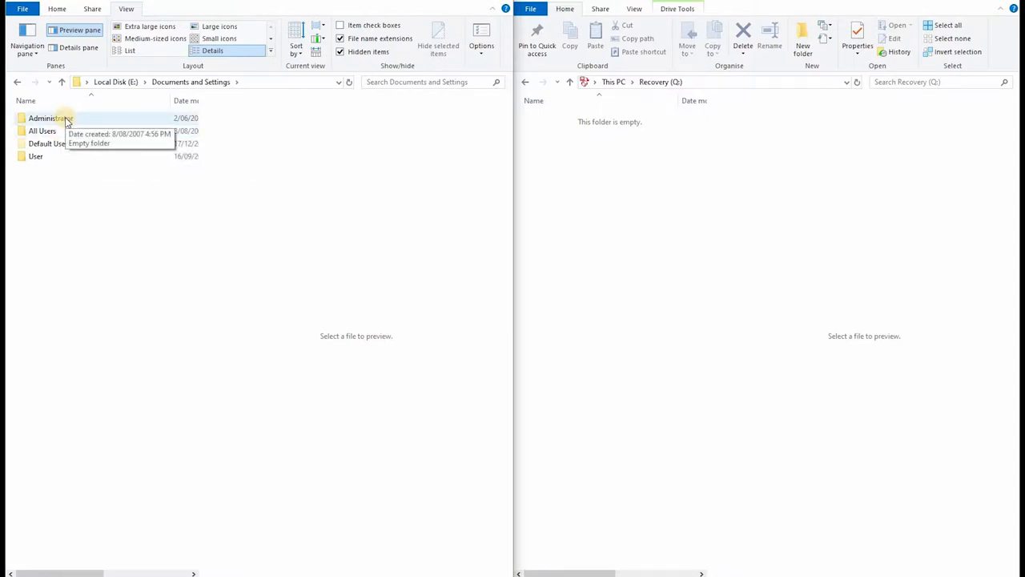
mouse_move(52, 146)
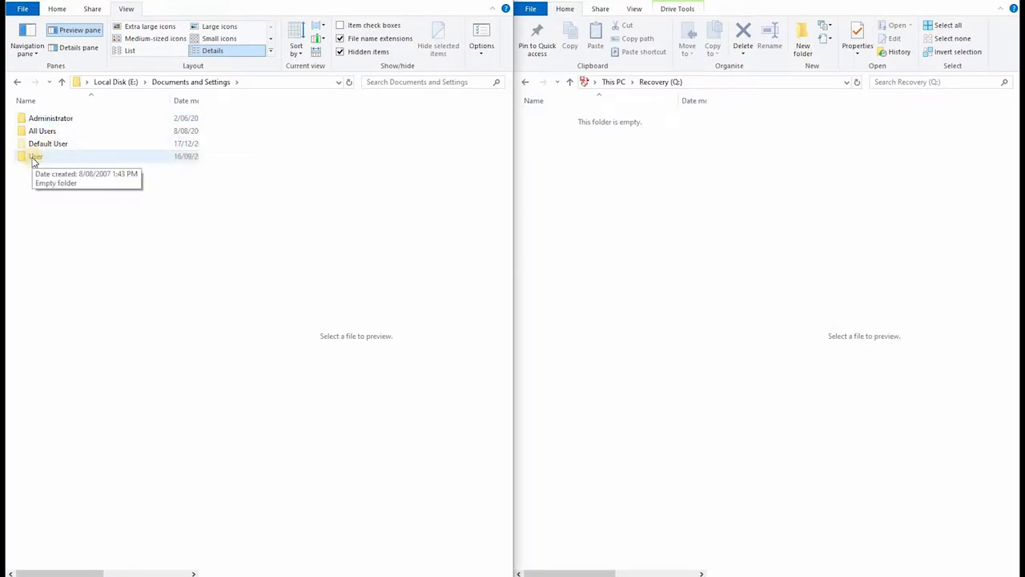
mouse_move(156, 156)
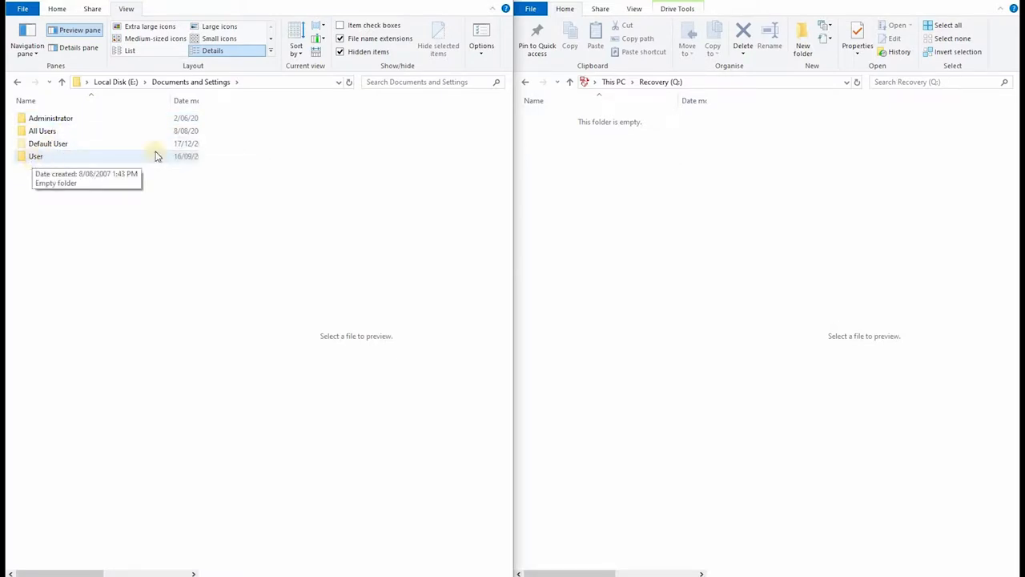
mouse_move(216, 190)
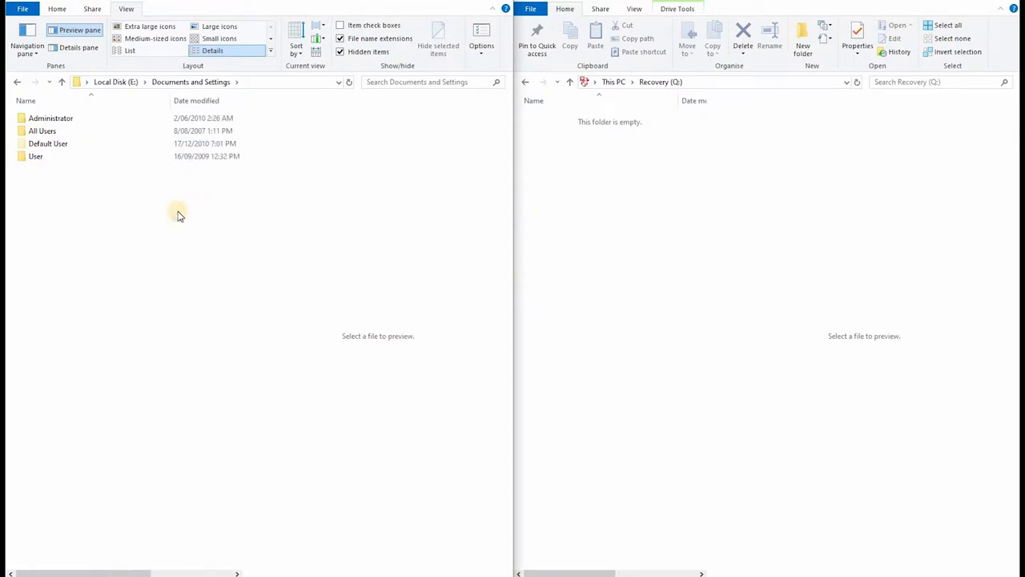
mouse_move(169, 217)
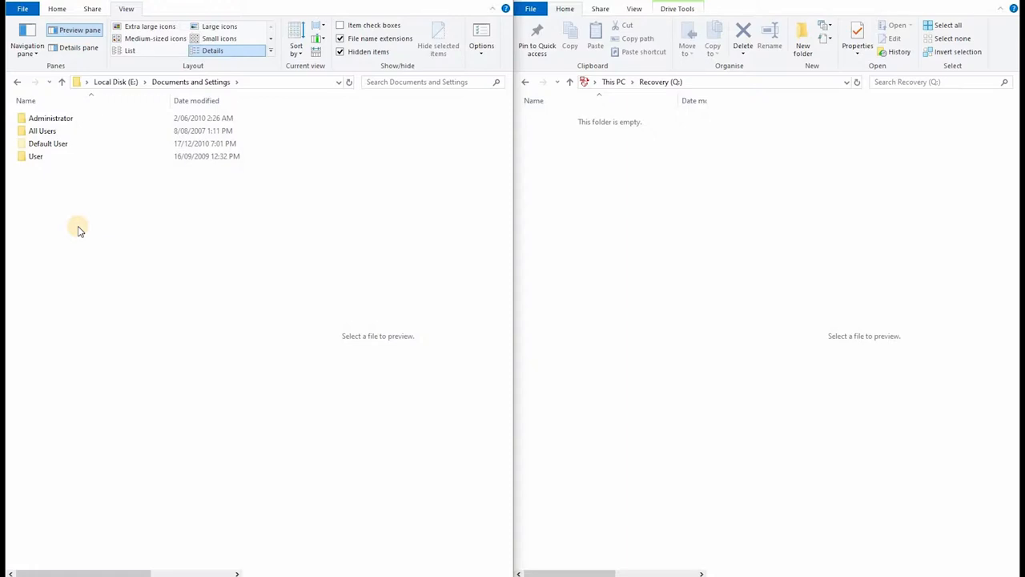
left_click(36, 157)
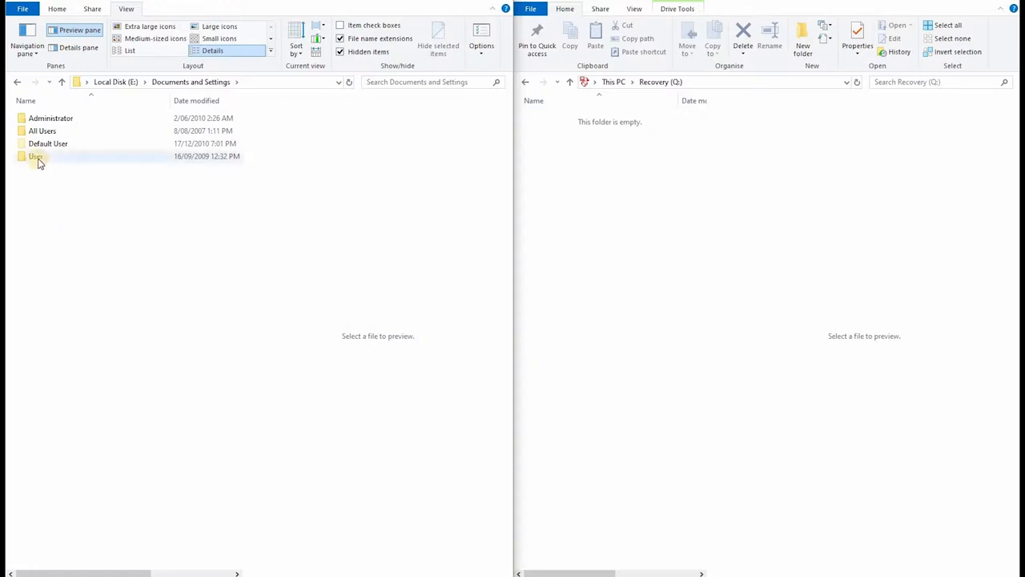
- Enter the User profile and its Desktop folder to check the shortcuts there
double_click(36, 157)
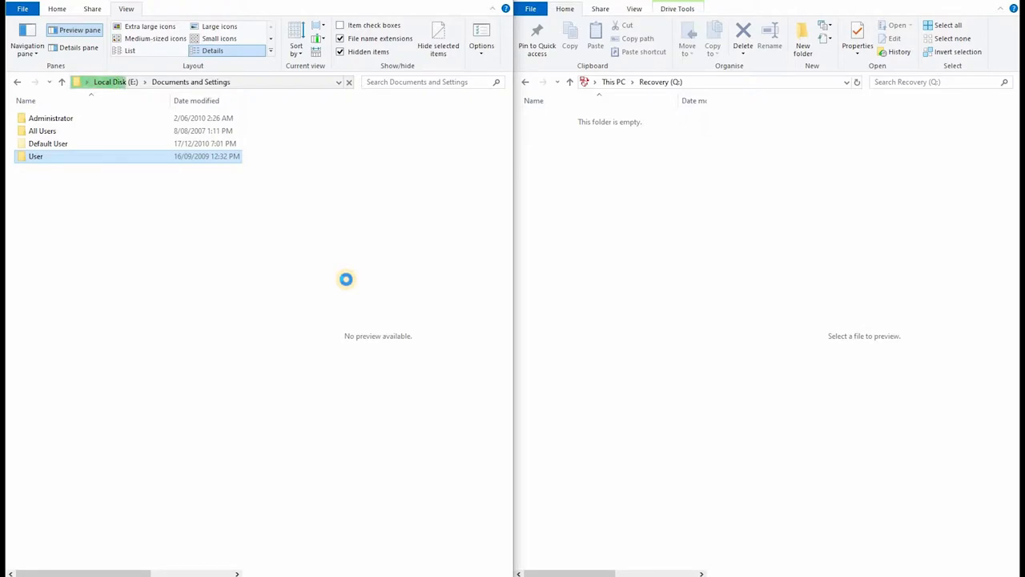
double_click(35, 157)
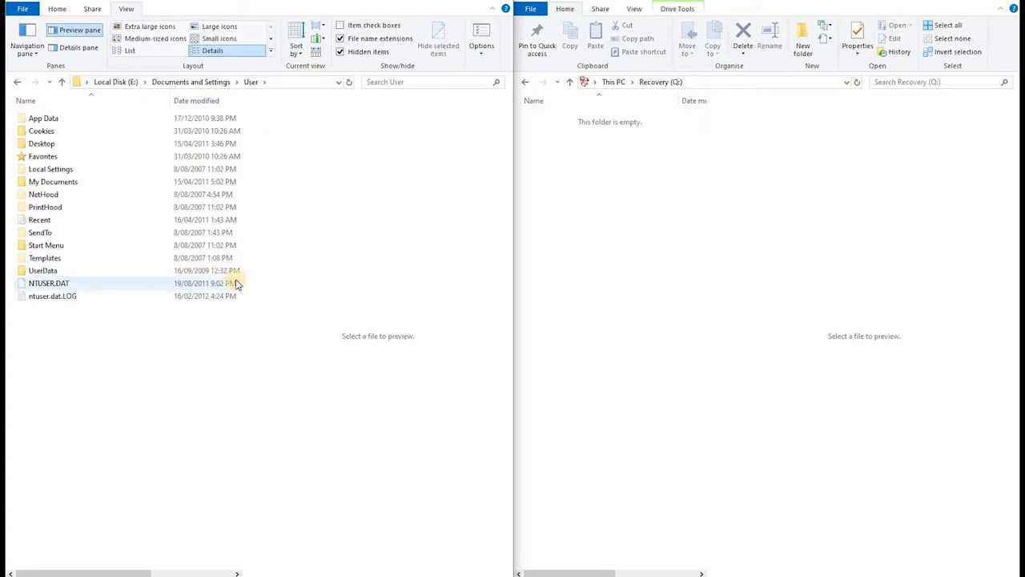
mouse_move(52, 181)
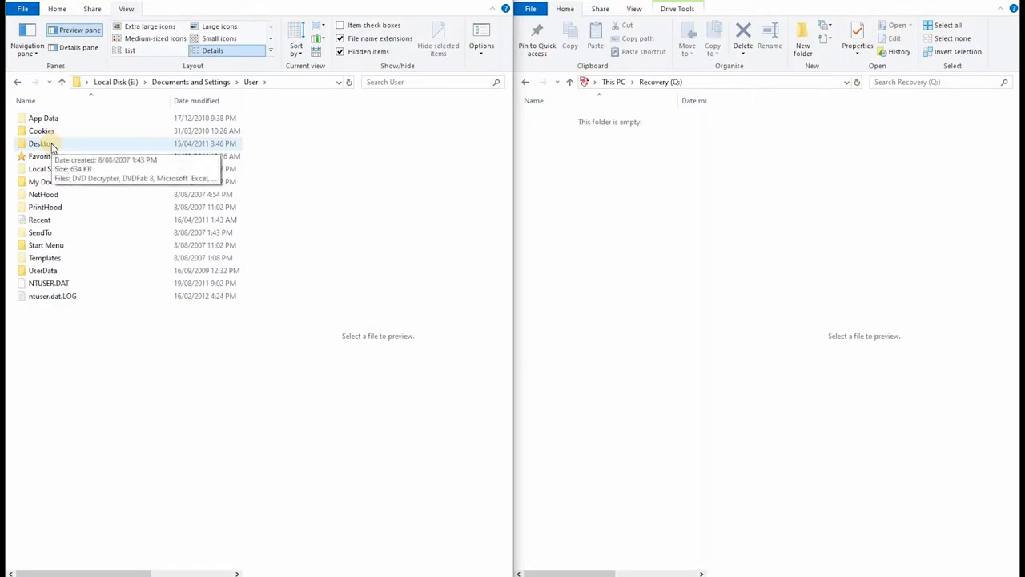
left_click(41, 144)
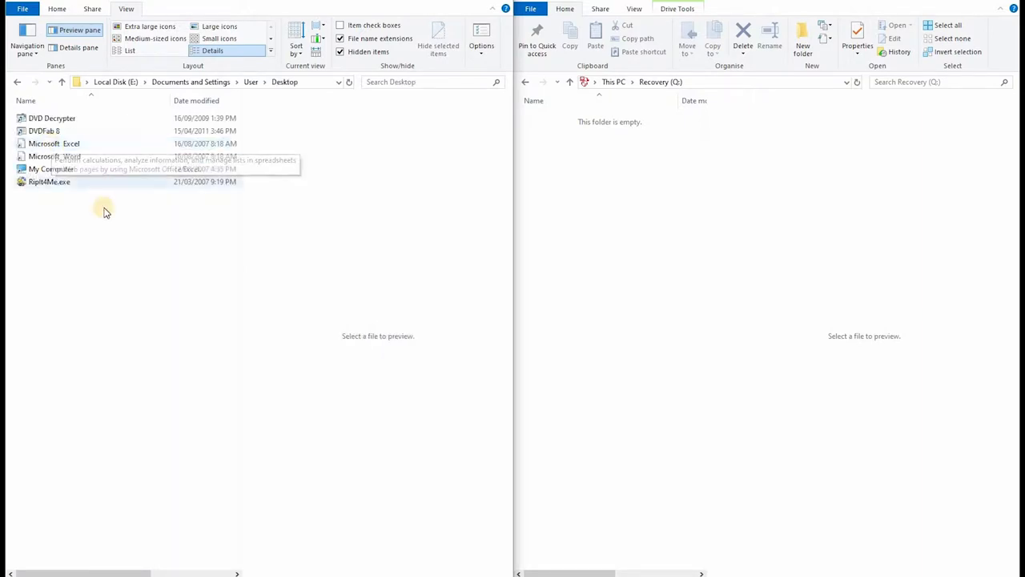
mouse_move(96, 192)
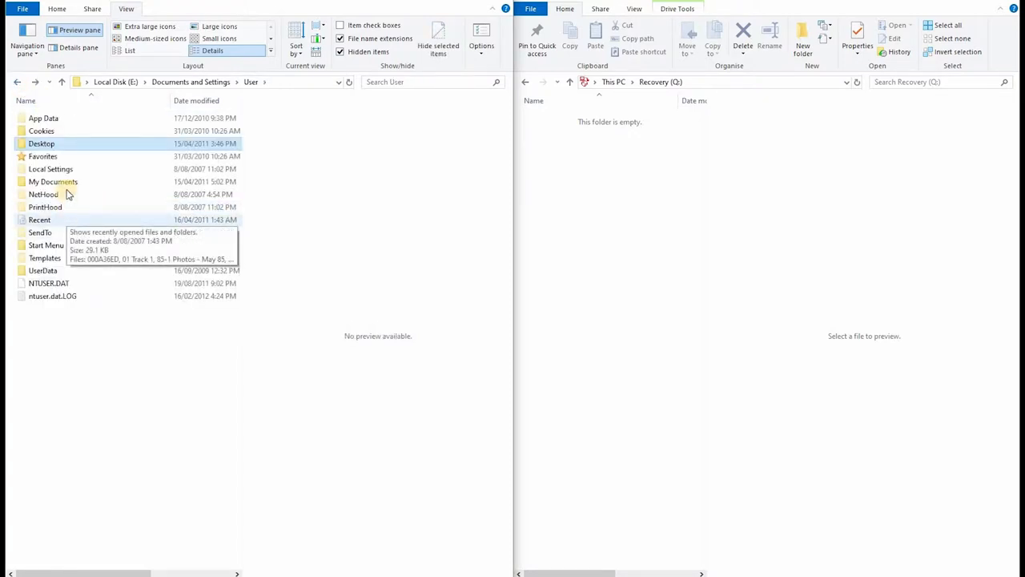
- Browse My Documents and My Pictures, then return to the User profile folder
double_click(53, 181)
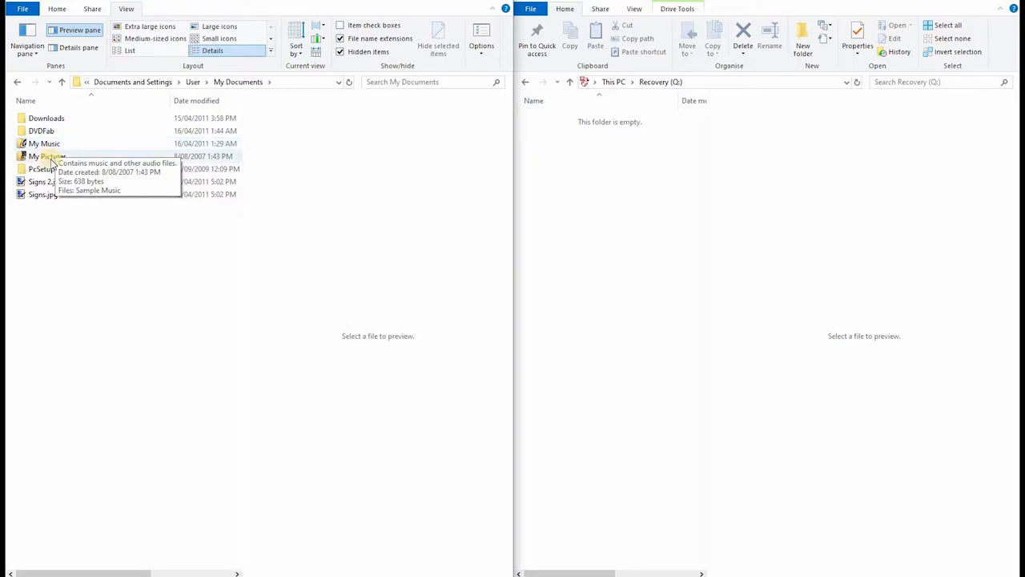
mouse_move(50, 156)
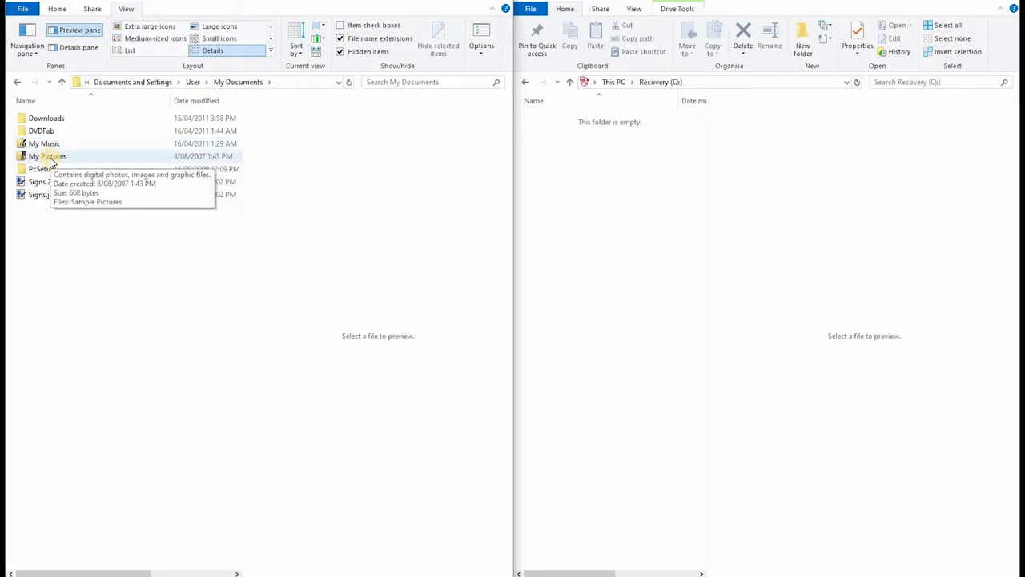
mouse_move(40, 168)
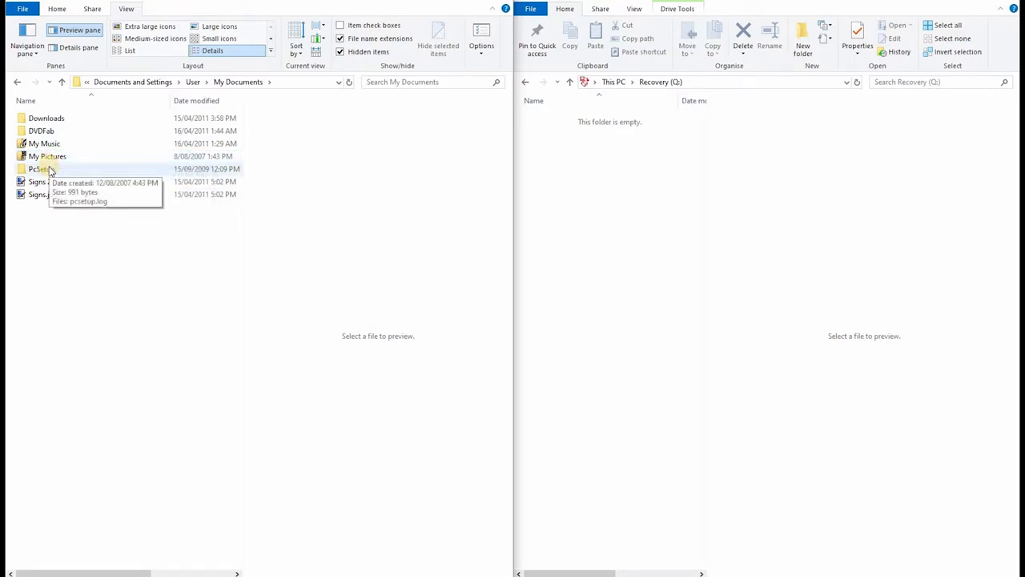
mouse_move(103, 243)
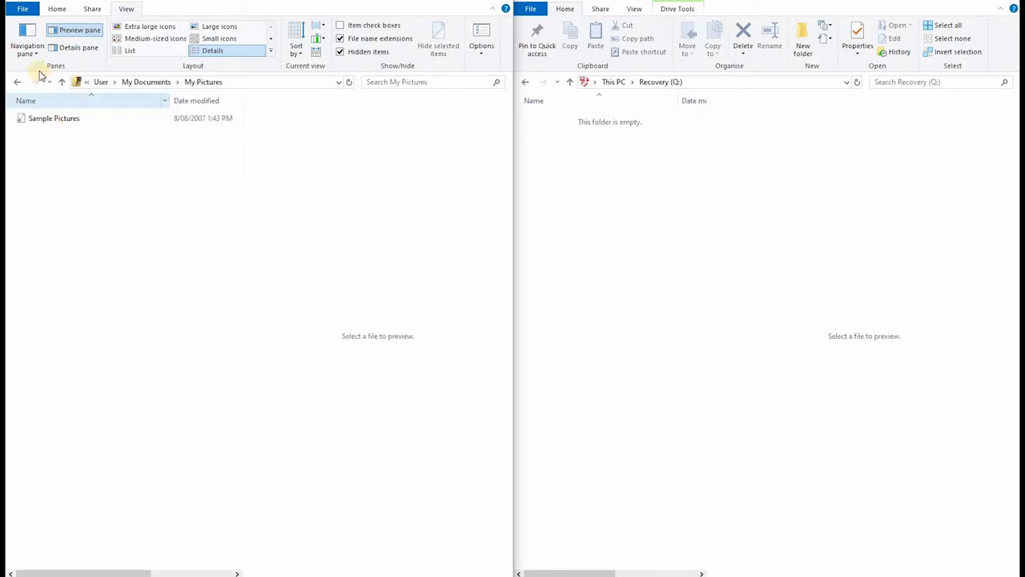
left_click(17, 81)
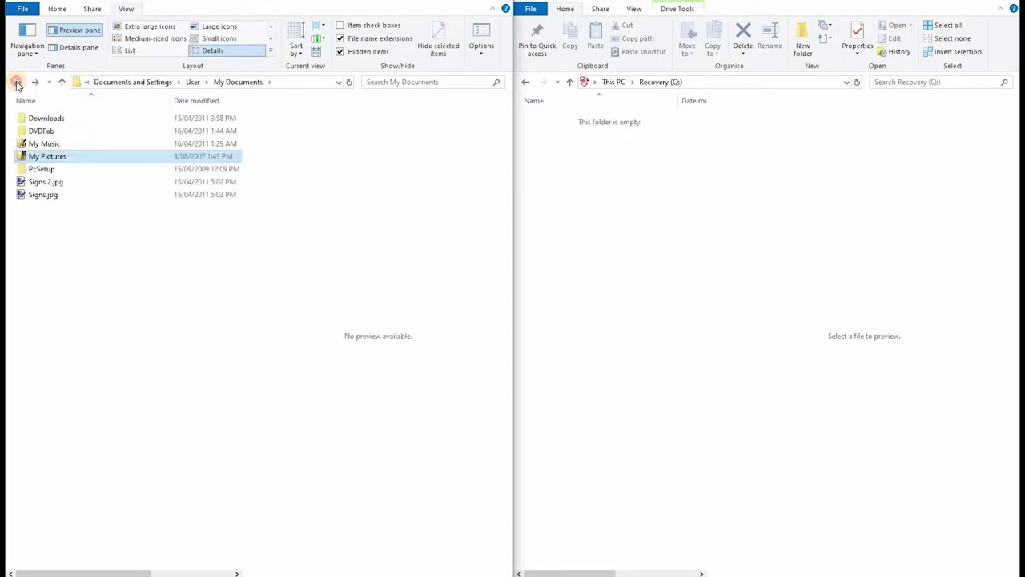
left_click(16, 85)
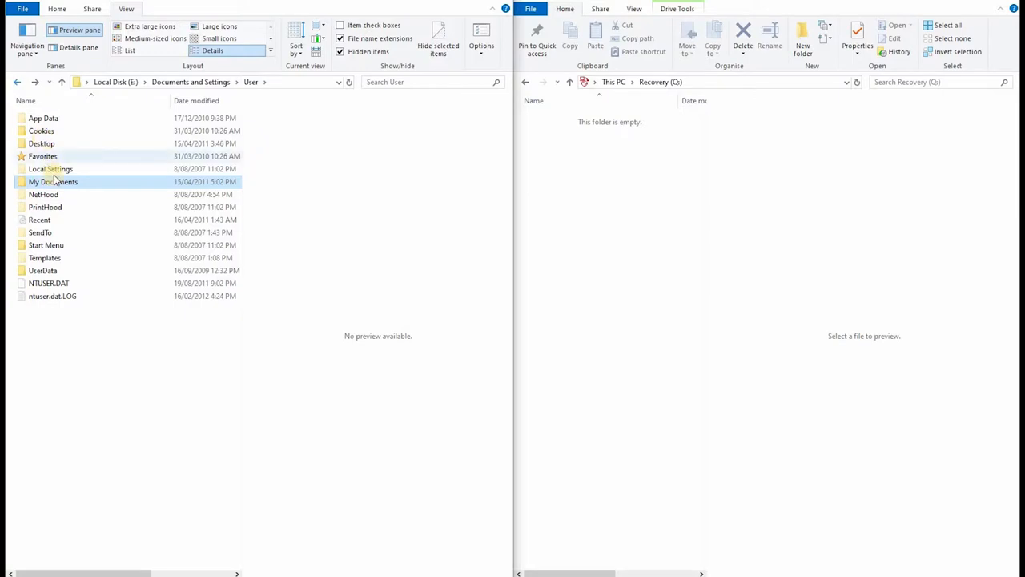
mouse_move(53, 181)
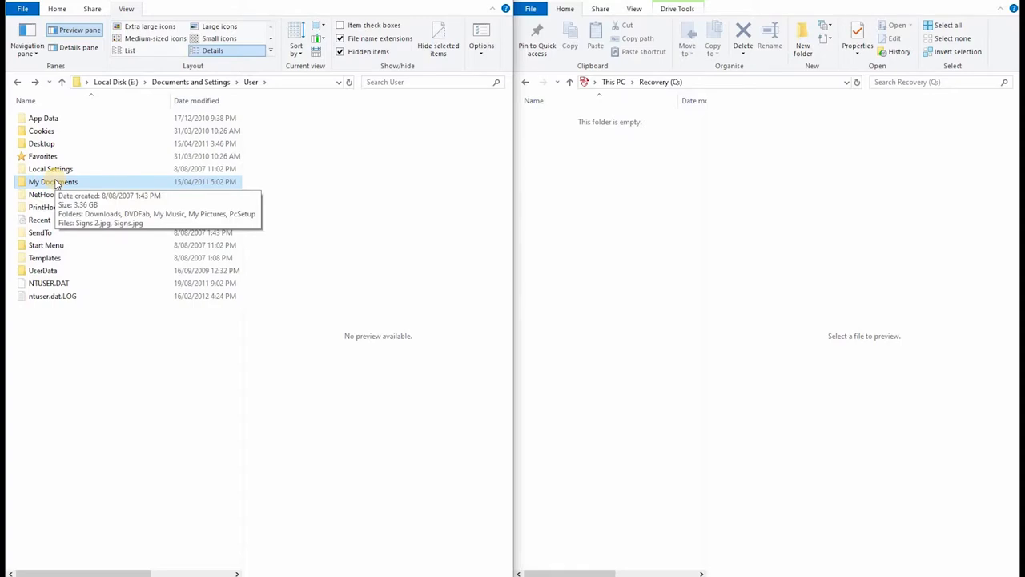
- Go into My Documents\DVDFab and select its Temp folder
double_click(53, 181)
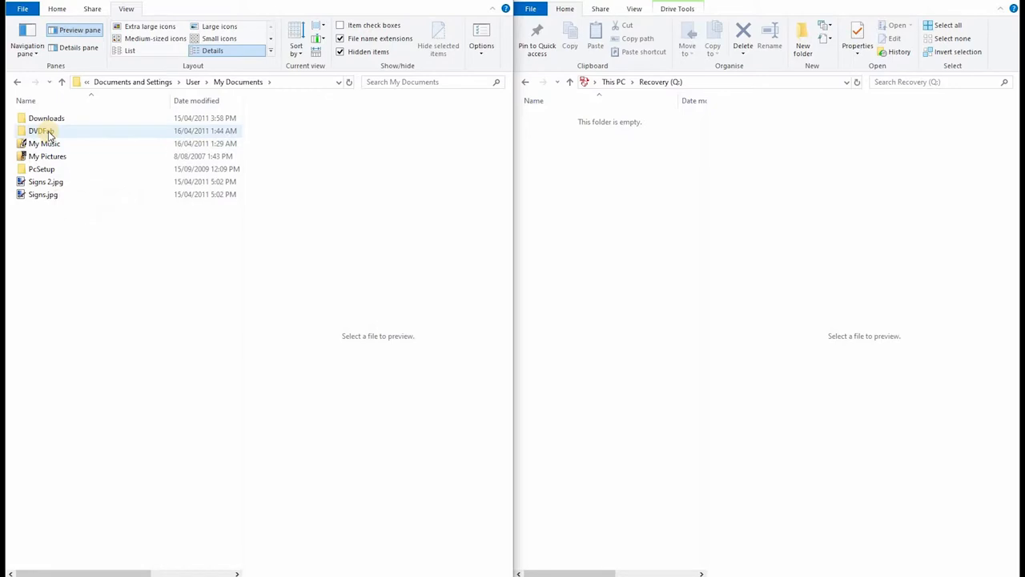
mouse_move(40, 131)
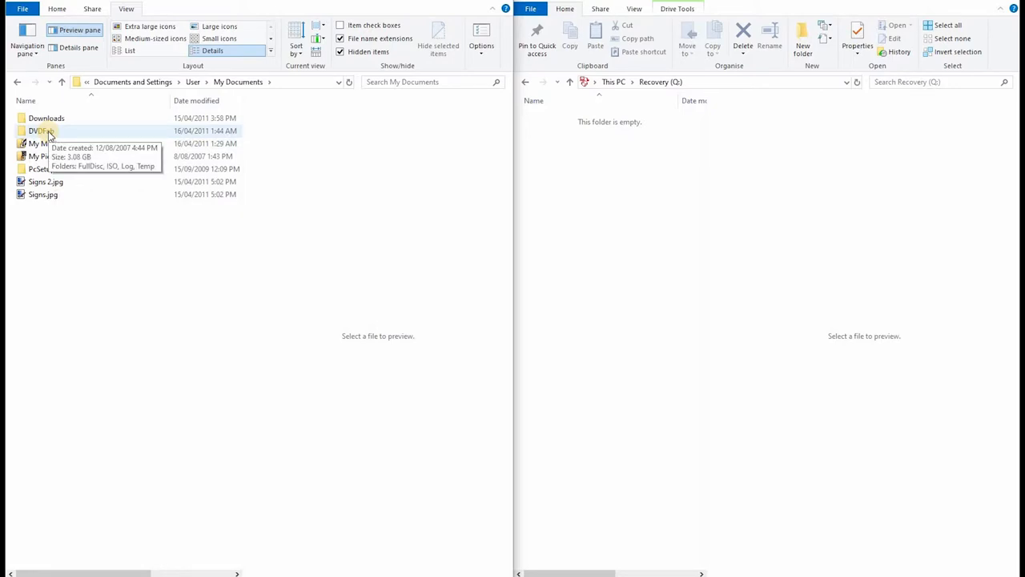
double_click(38, 130)
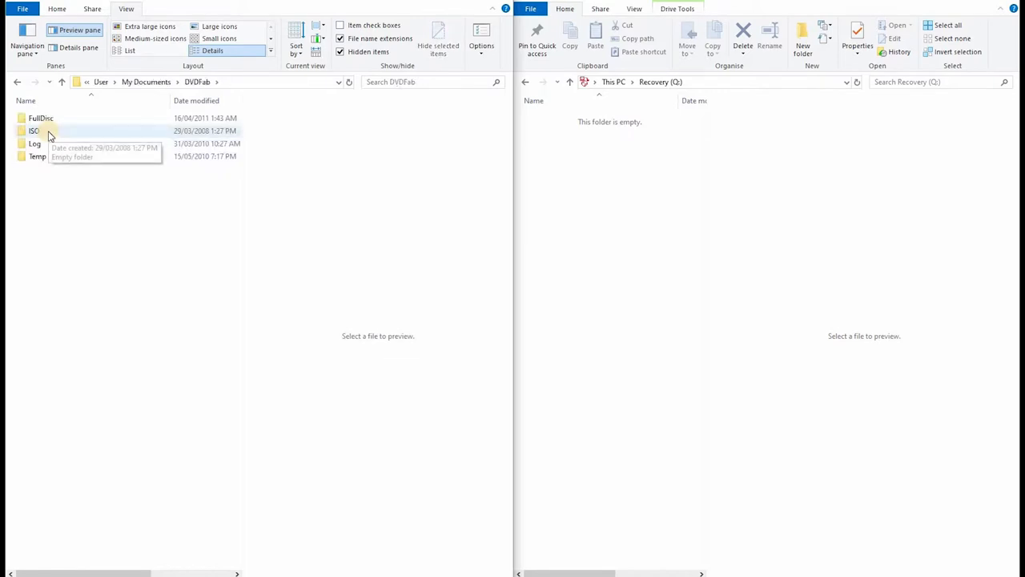
mouse_move(46, 118)
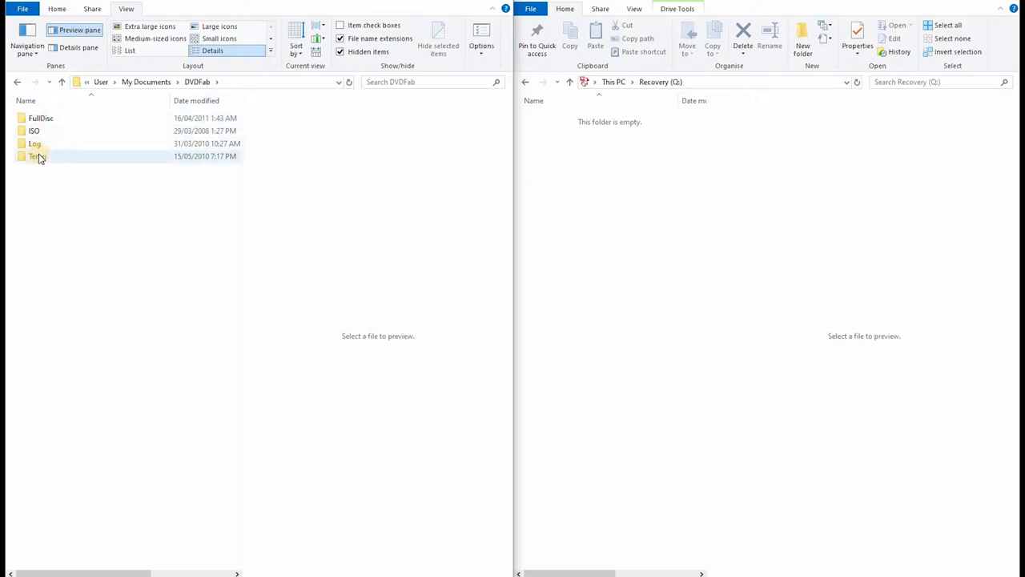
left_click(34, 155)
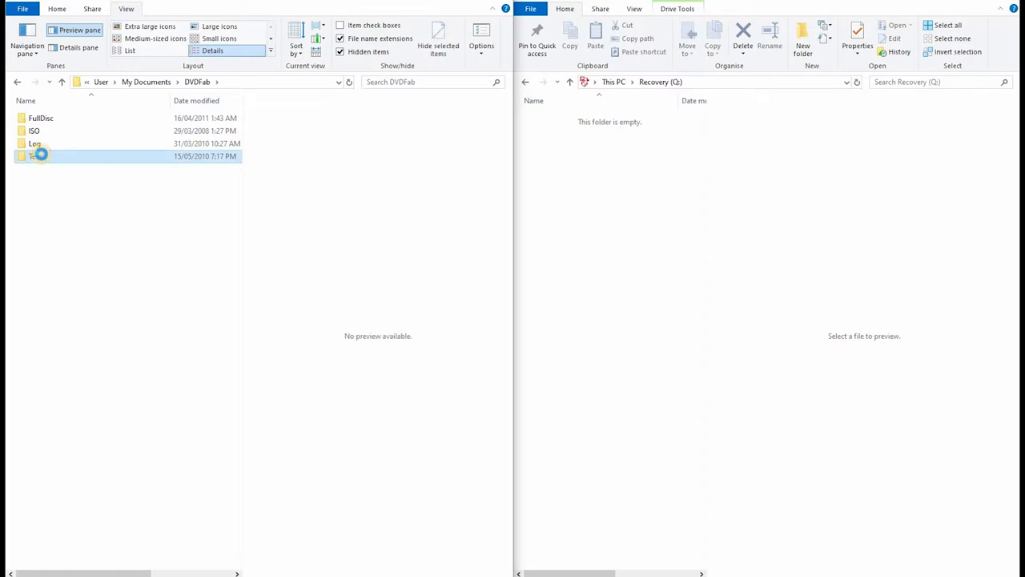
- Check the Temp folder's properties, showing 3.08 GB across 9 files and 9 folders
right_click(36, 155)
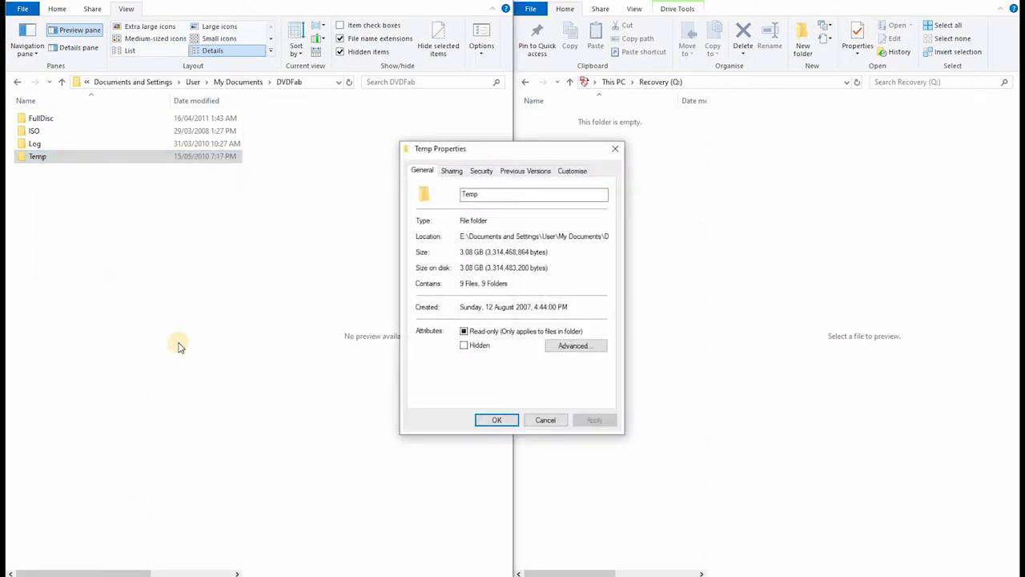
mouse_move(497, 419)
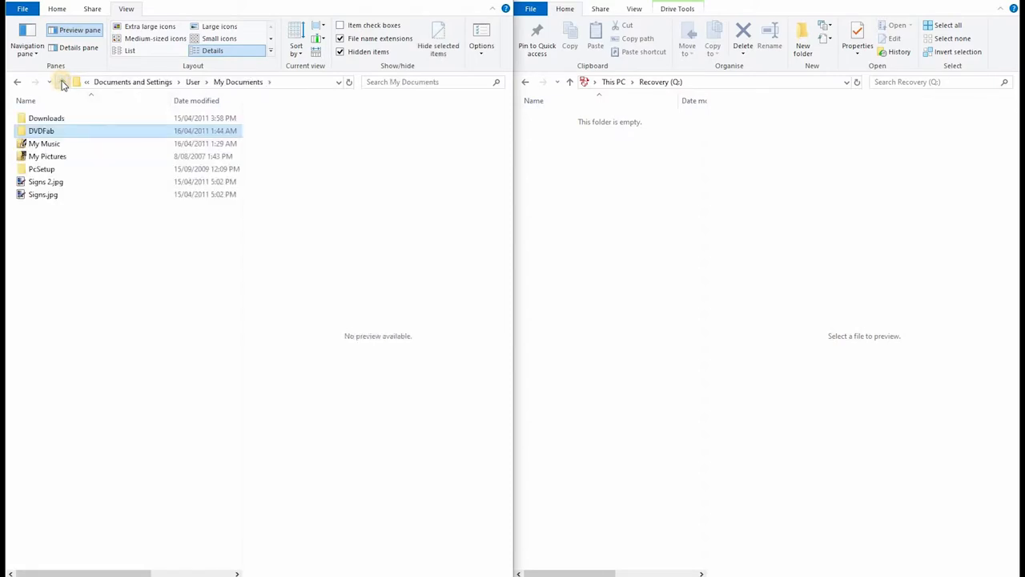
- Go back to Documents and Settings and grant permanent access to the Administrator folder
left_click(16, 82)
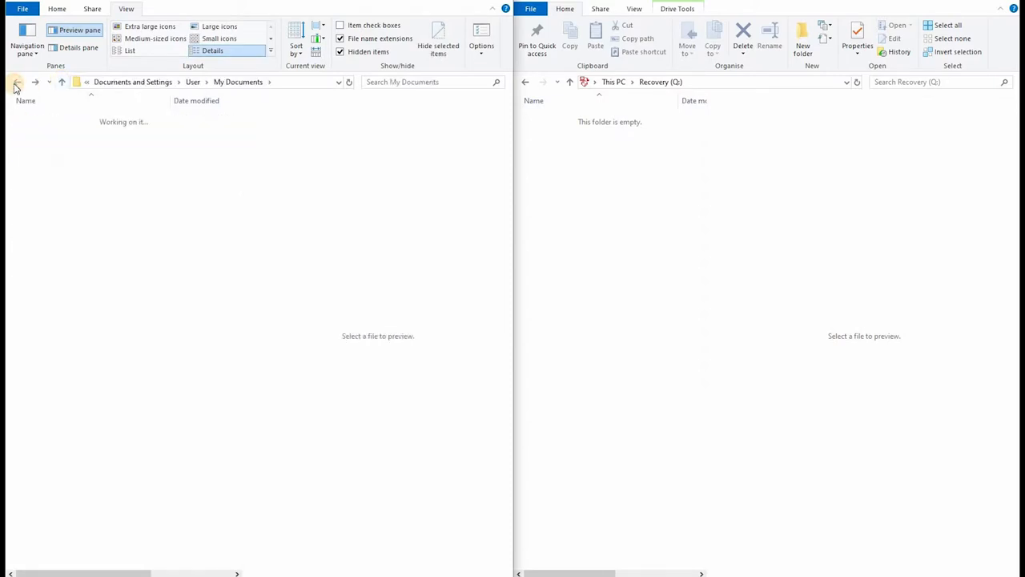
left_click(13, 81)
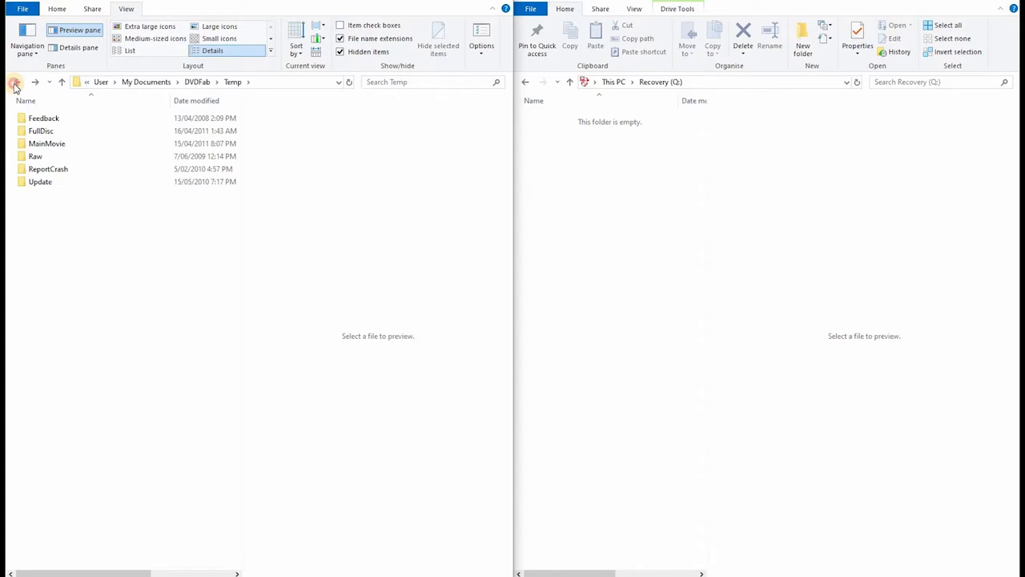
left_click(13, 81)
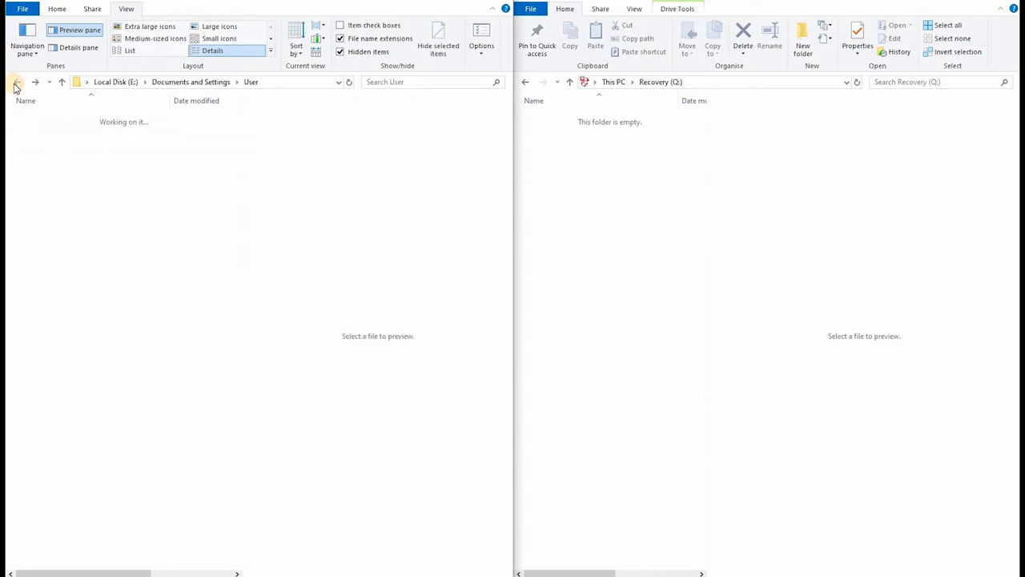
left_click(17, 82)
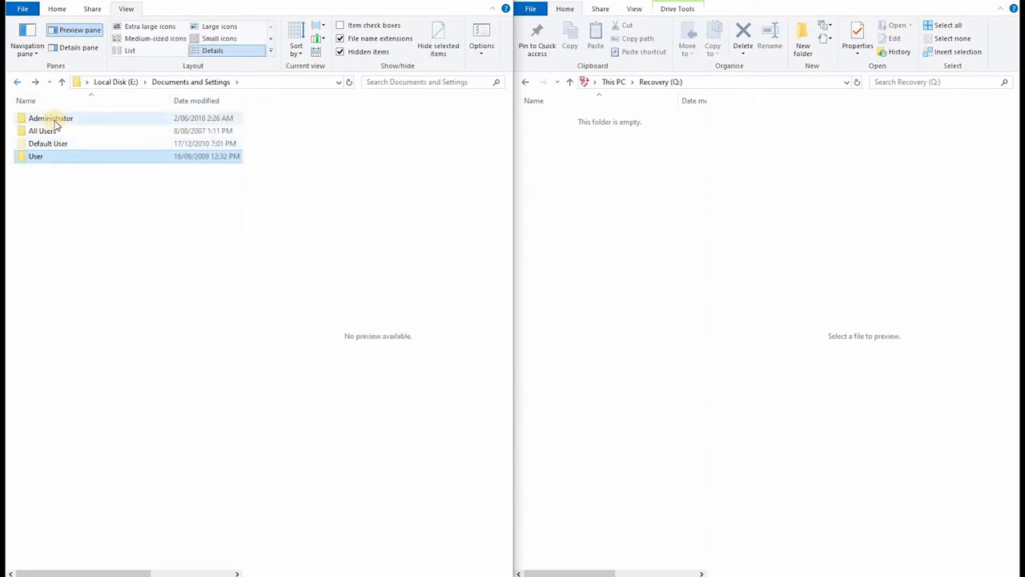
double_click(50, 118)
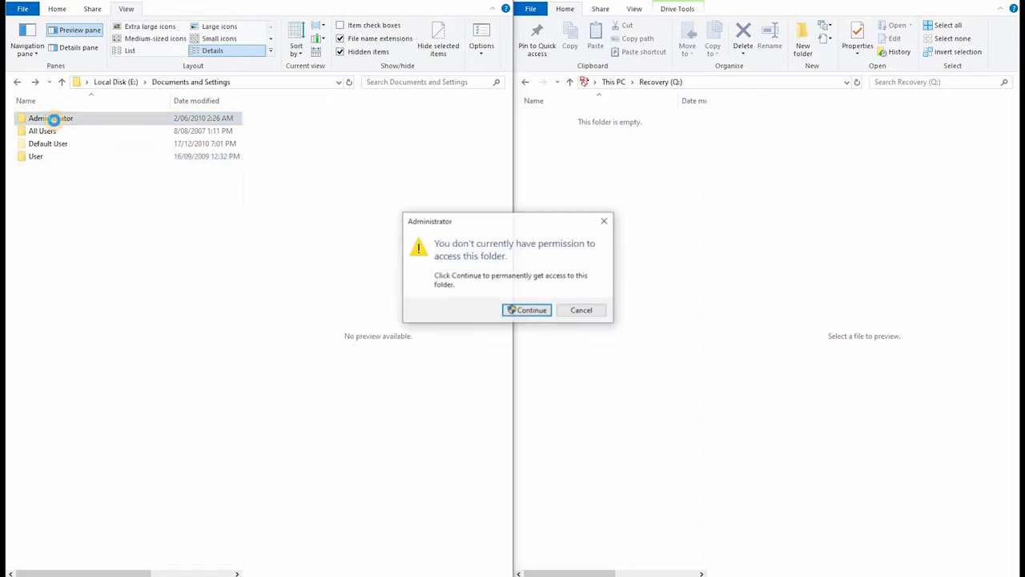
left_click(526, 309)
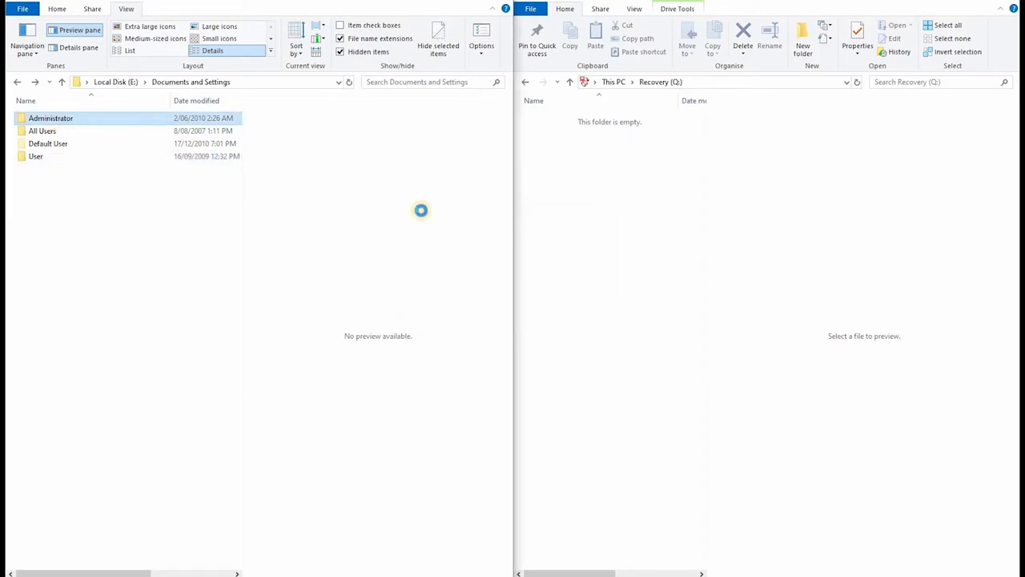
double_click(51, 118)
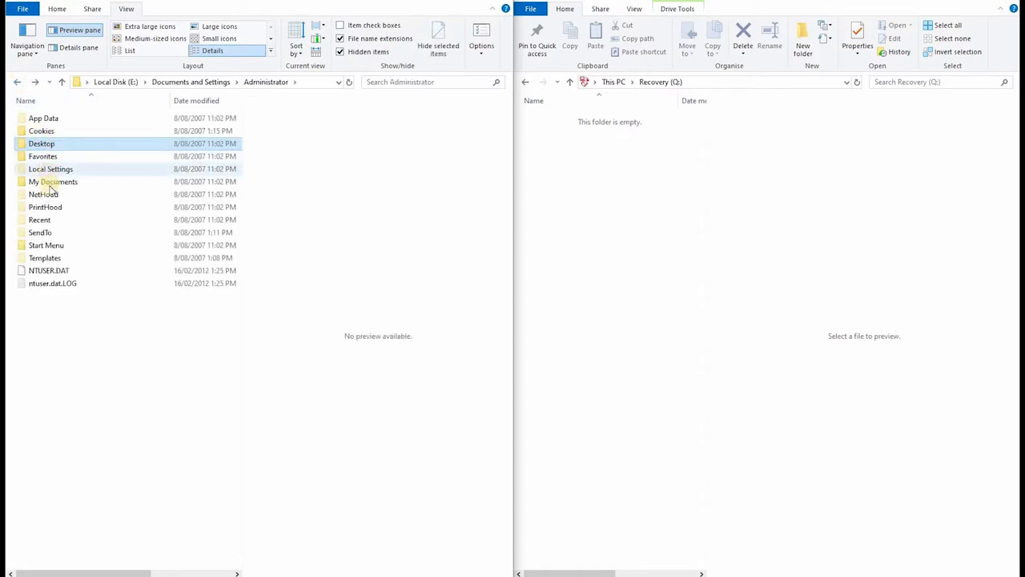
double_click(53, 181)
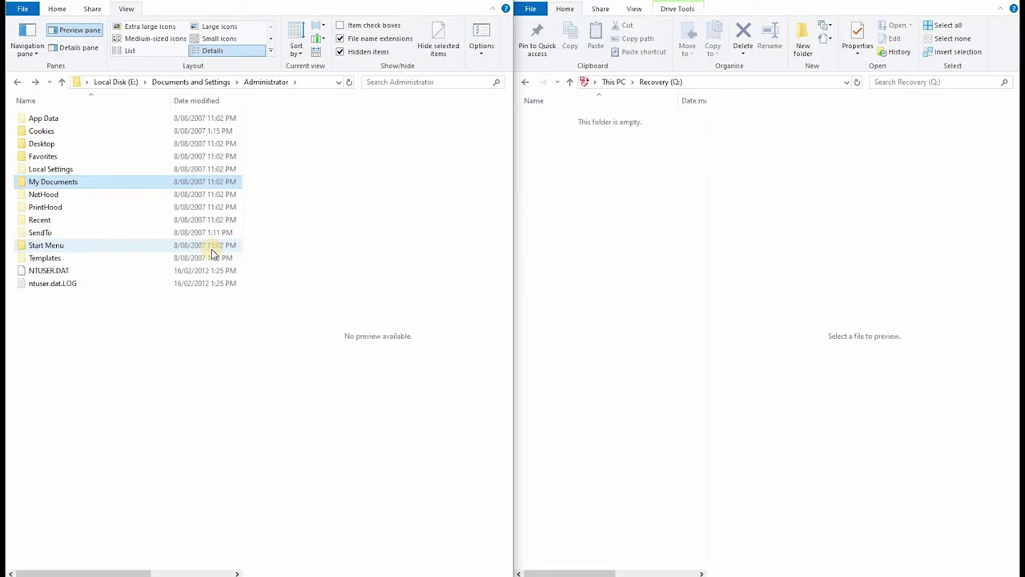
mouse_move(216, 284)
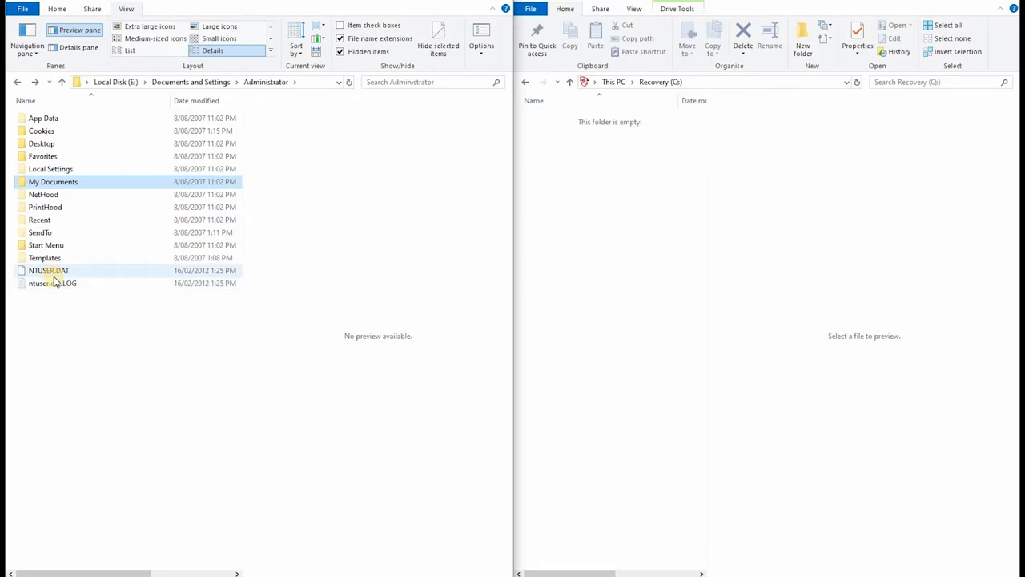
mouse_move(183, 287)
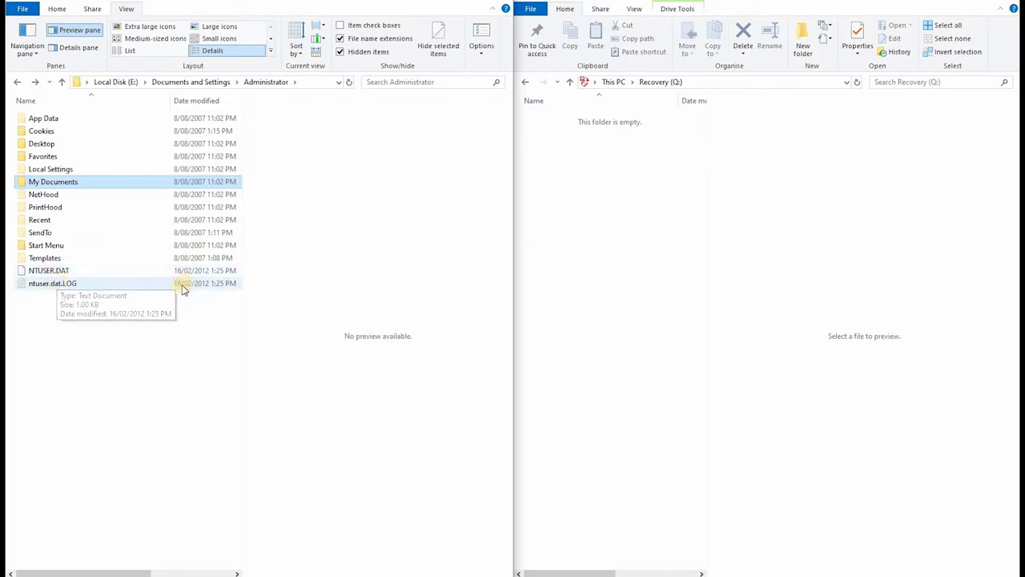
mouse_move(202, 289)
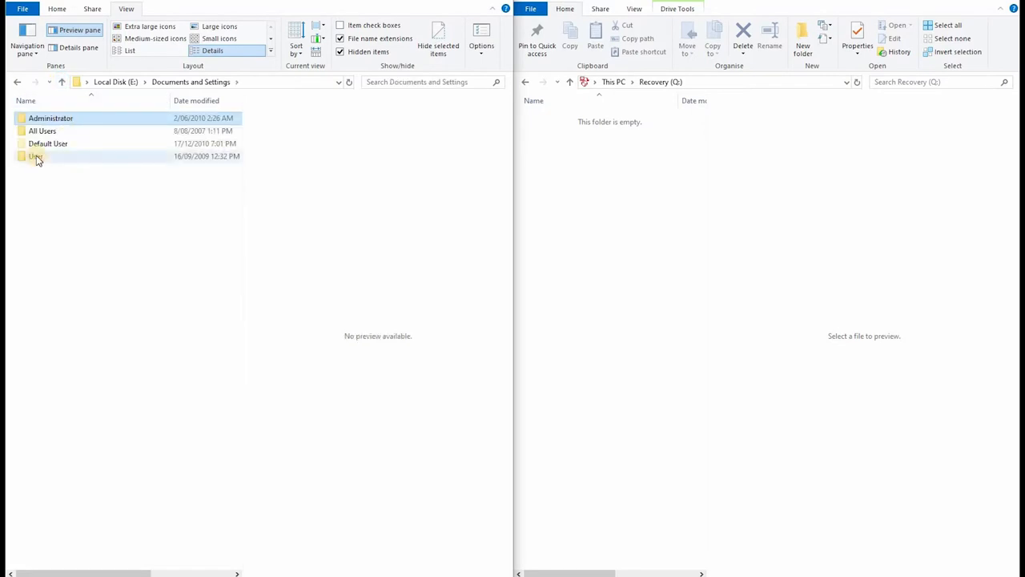
- Enter User\My Documents and preview the Signs 2.jpg picture
double_click(35, 156)
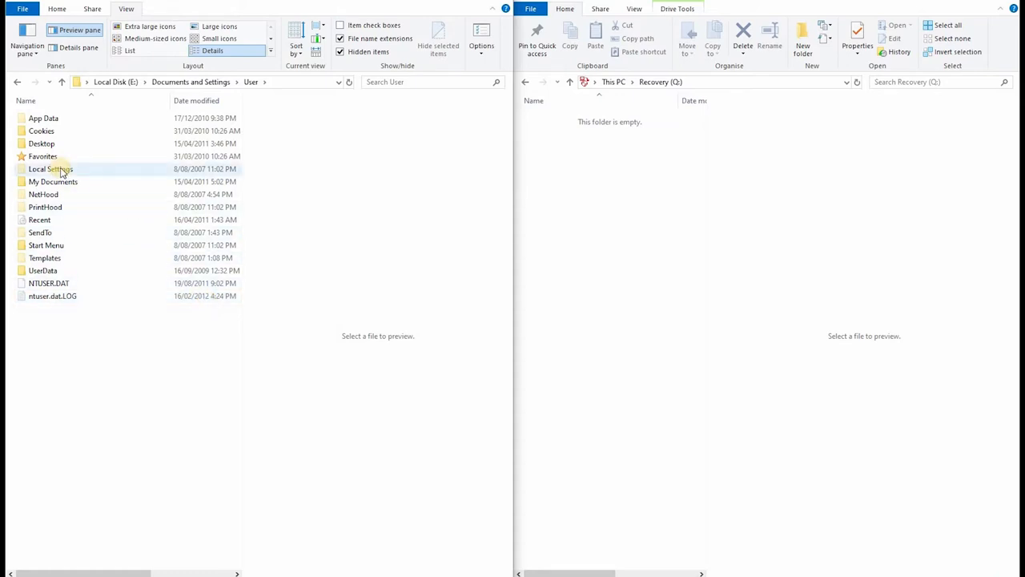
mouse_move(51, 169)
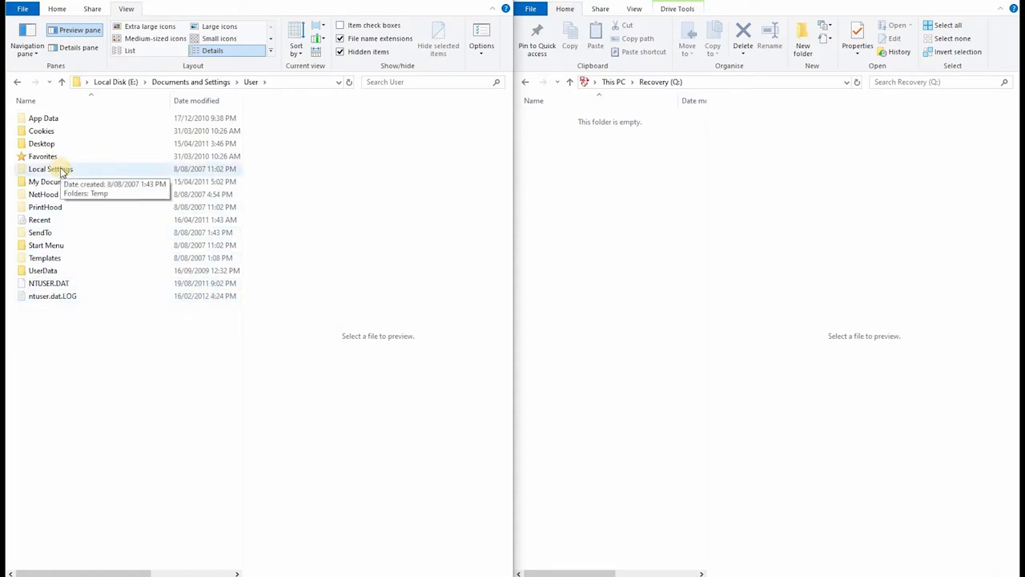
mouse_move(53, 182)
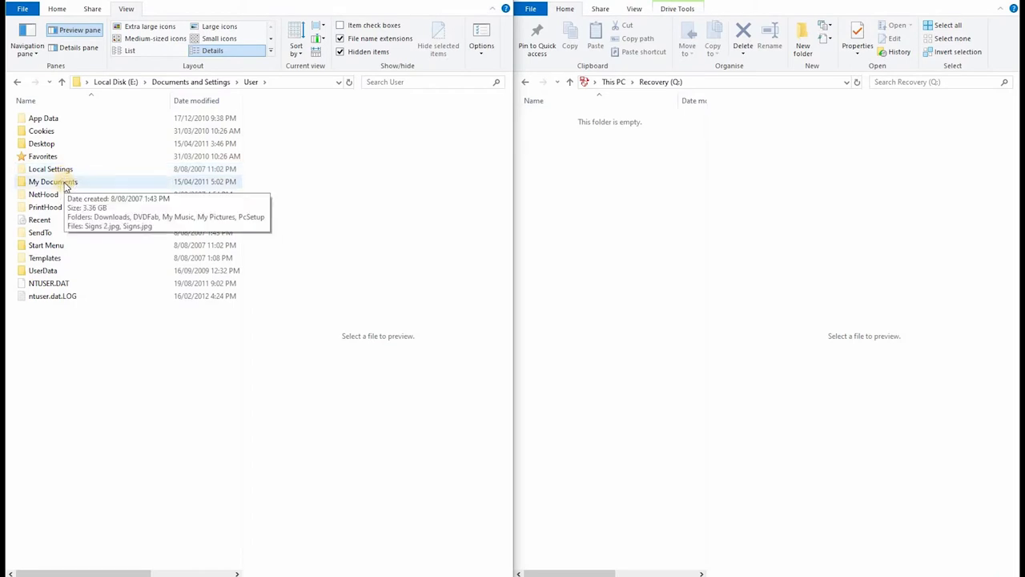
double_click(53, 181)
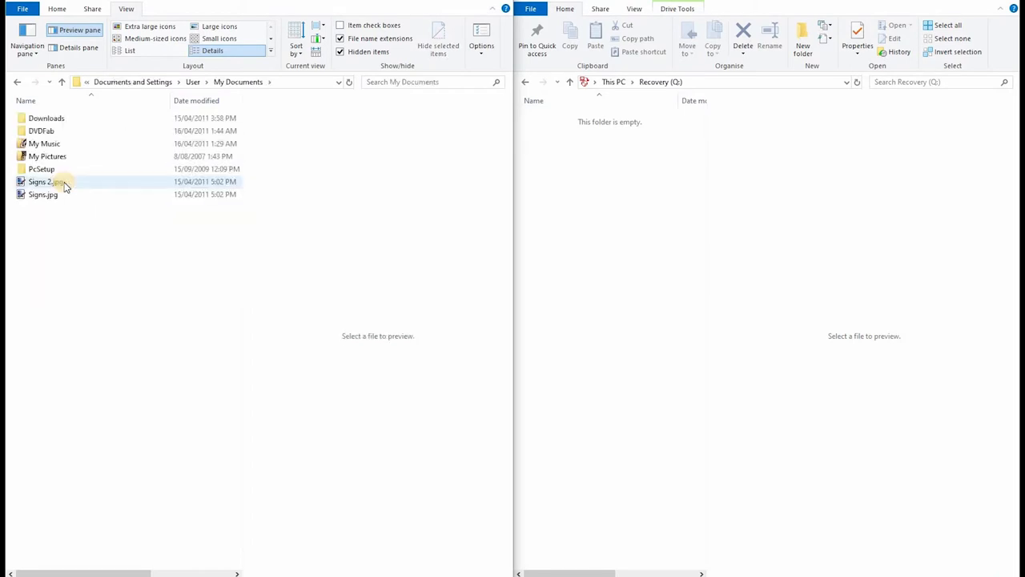
left_click(40, 181)
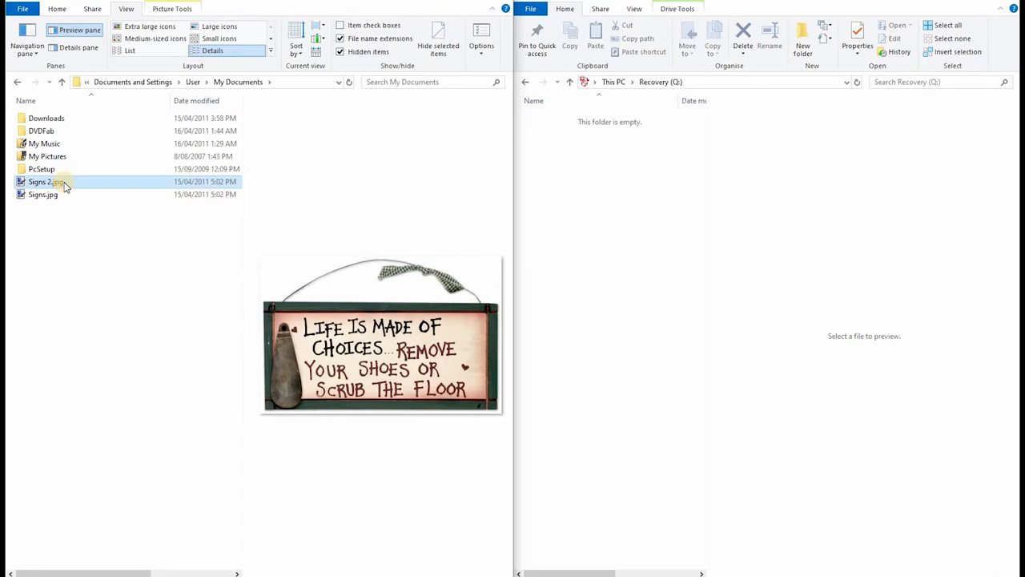